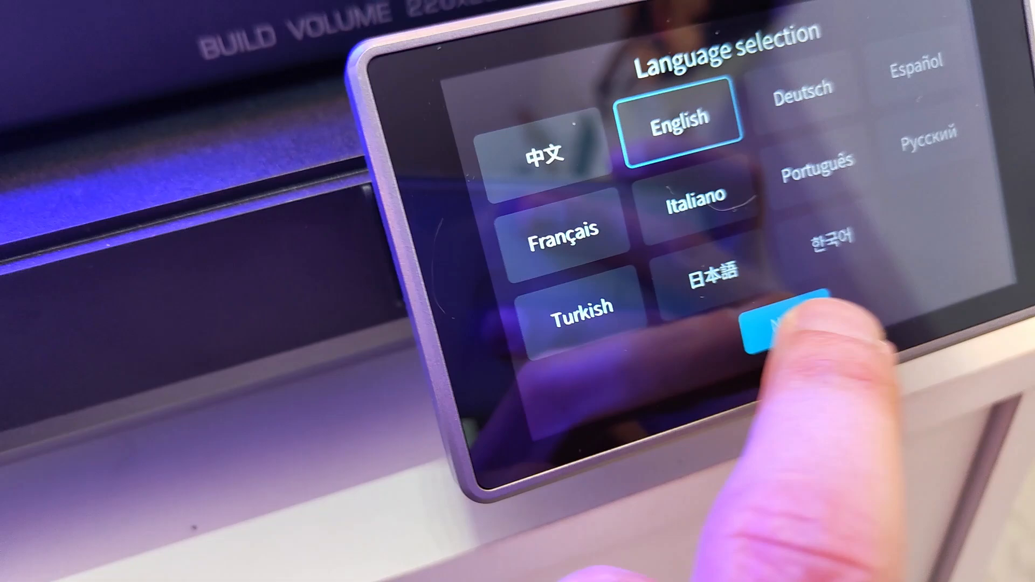
Choose English on the touchscreen and acknowledge that screws a, b and c are removed
left_click(792, 324)
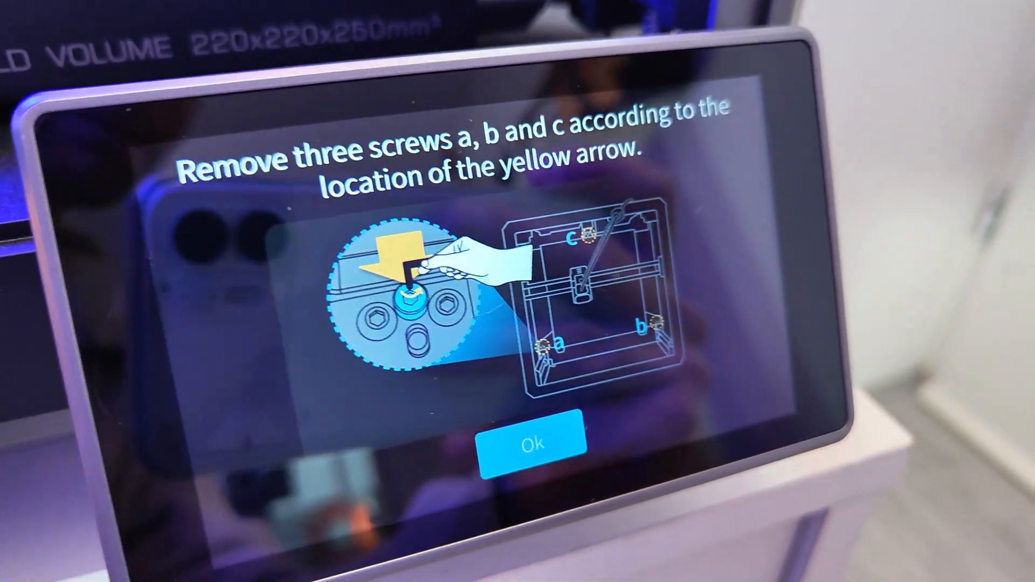
left_click(533, 443)
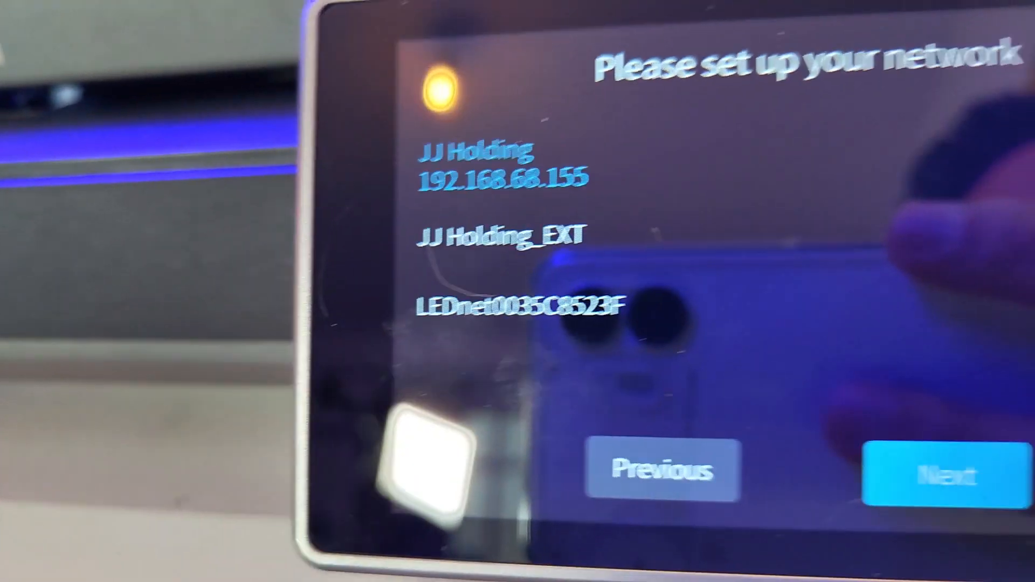
Continue past network setup with the connected Wi-Fi network so the self-check runs
left_click(934, 473)
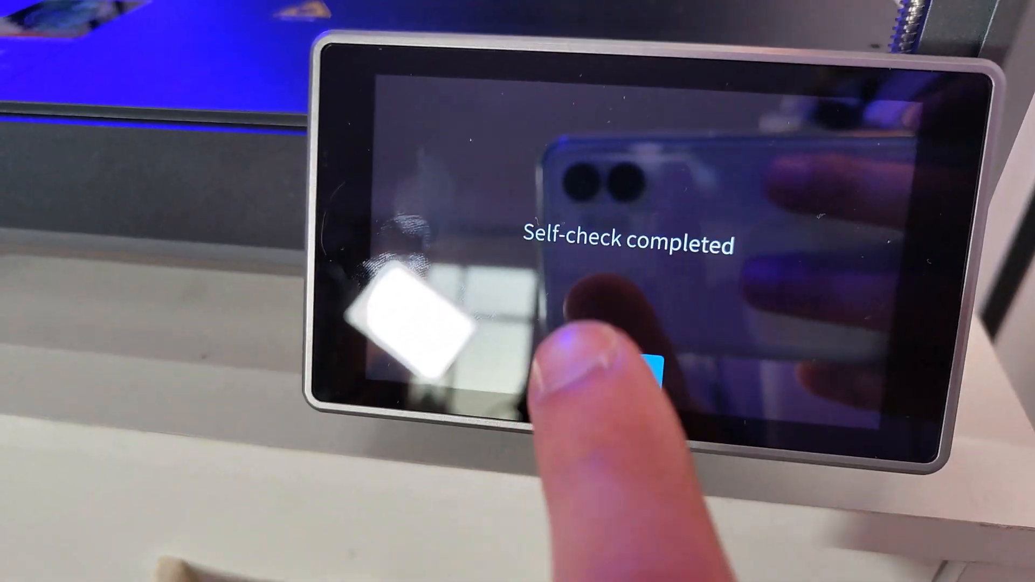
Acknowledge the completed self-check and download firmware version 1.3.3.40
left_click(647, 380)
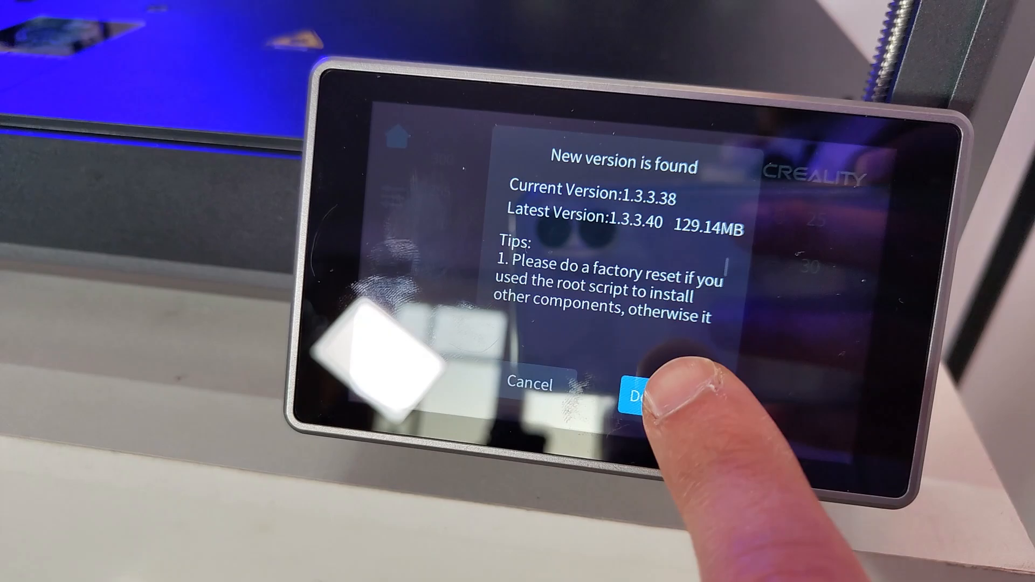
left_click(641, 393)
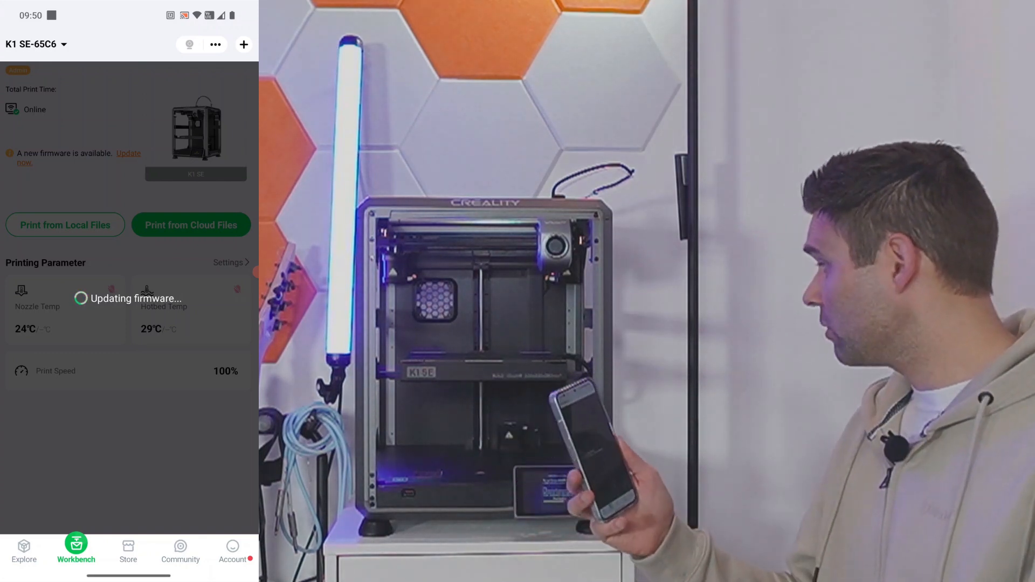
Leave the firmware-updating Workbench page for the Explore feed of community models
left_click(23, 551)
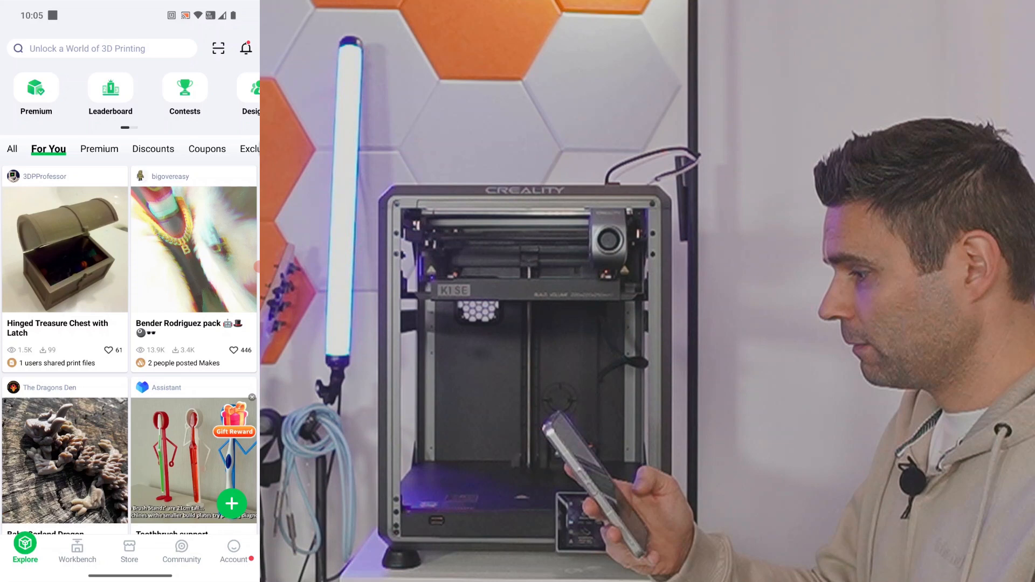
Search for Totoro, open the Totoro hollow model's details and start slicing it
left_click(99, 48)
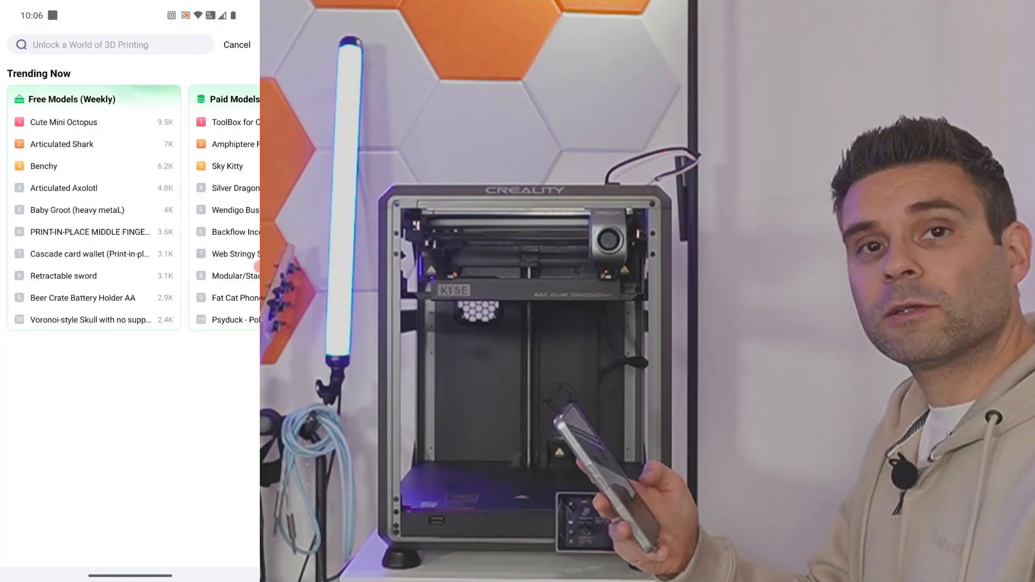
left_click(110, 45)
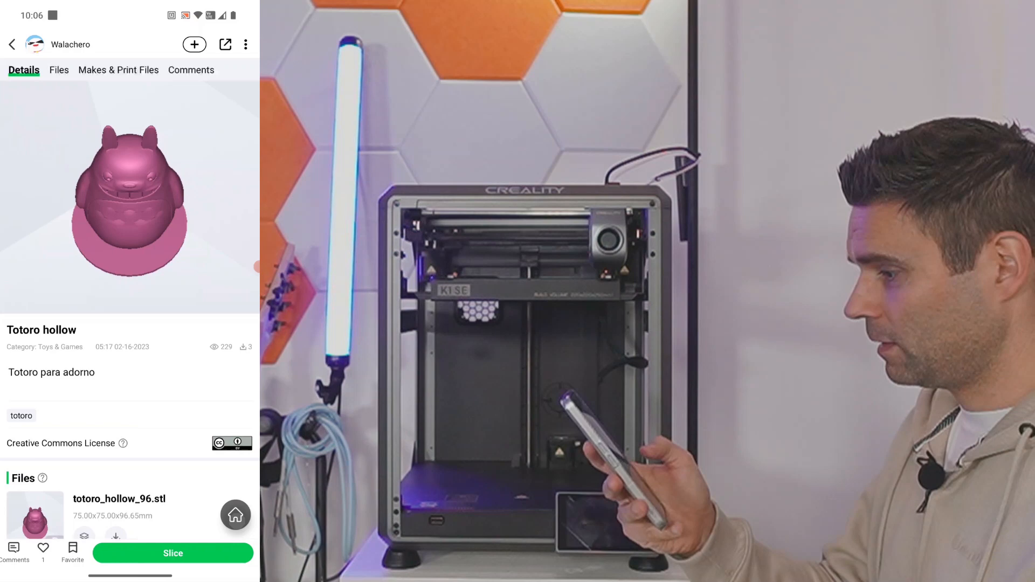
scroll("down", 3)
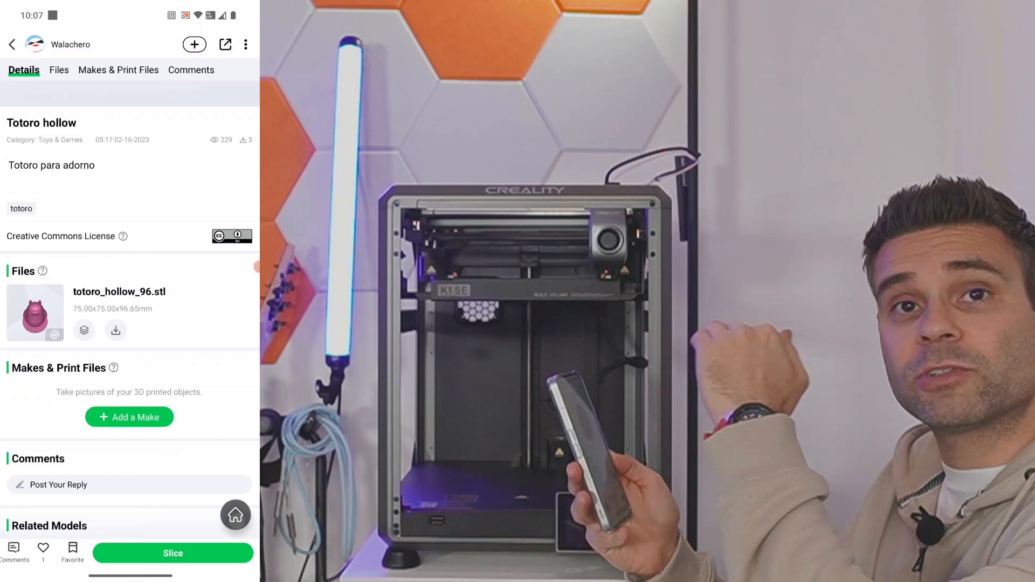
scroll("down", 3)
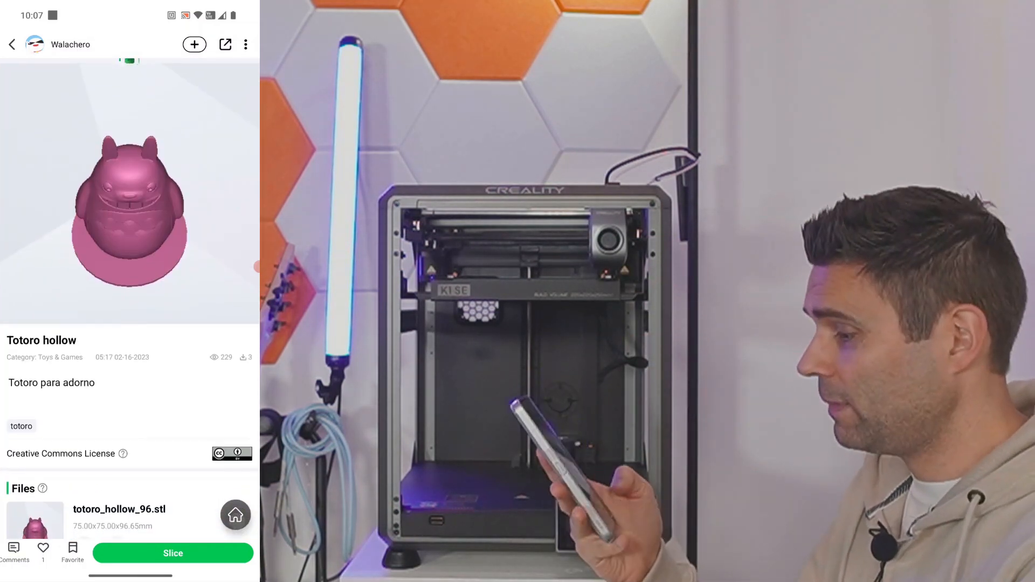
left_click(173, 553)
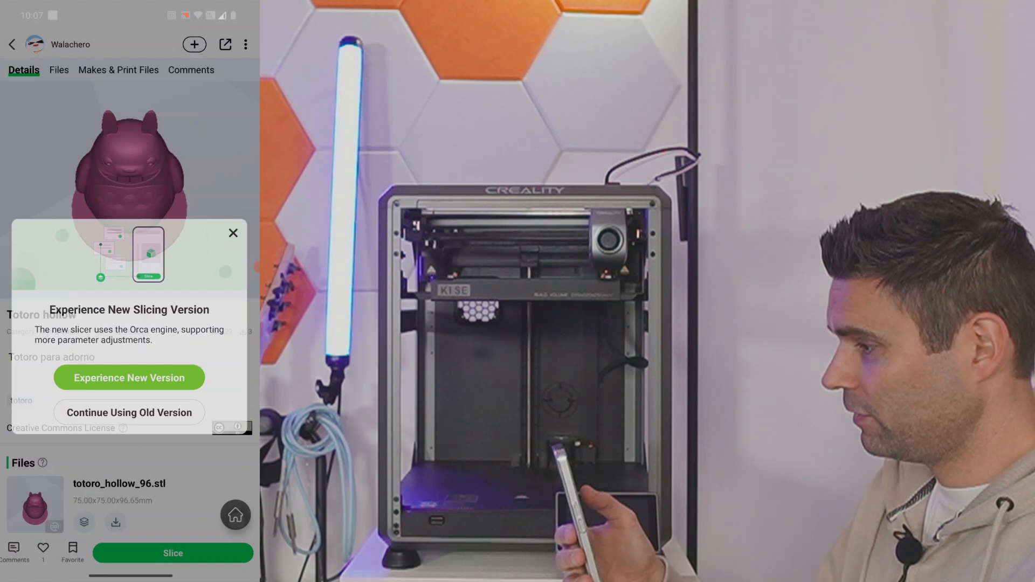
Use the new Orca-based slicer with K1 SE as the printer, dismissing both feature tips
left_click(129, 378)
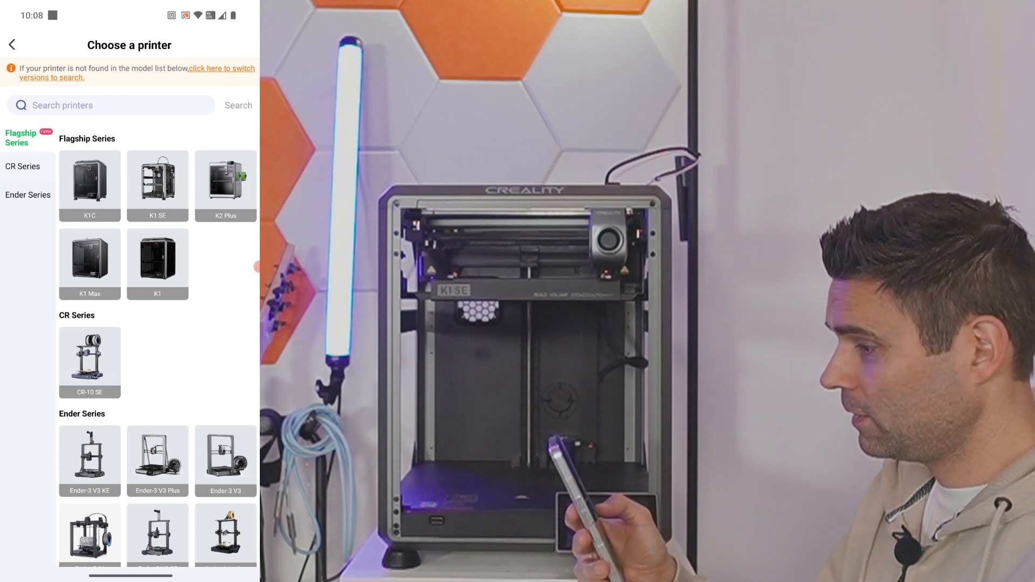
left_click(157, 182)
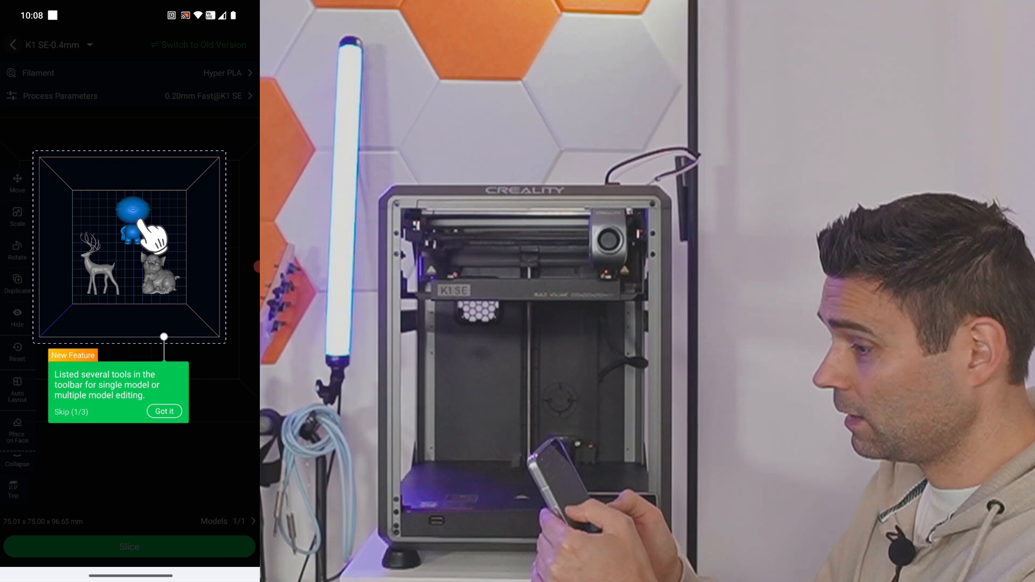
left_click(163, 411)
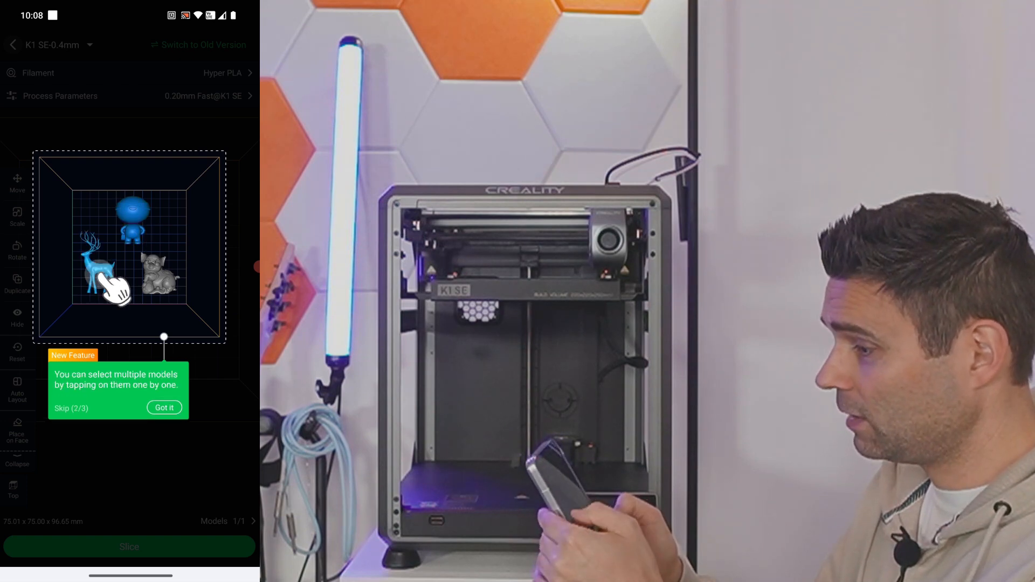
left_click(164, 408)
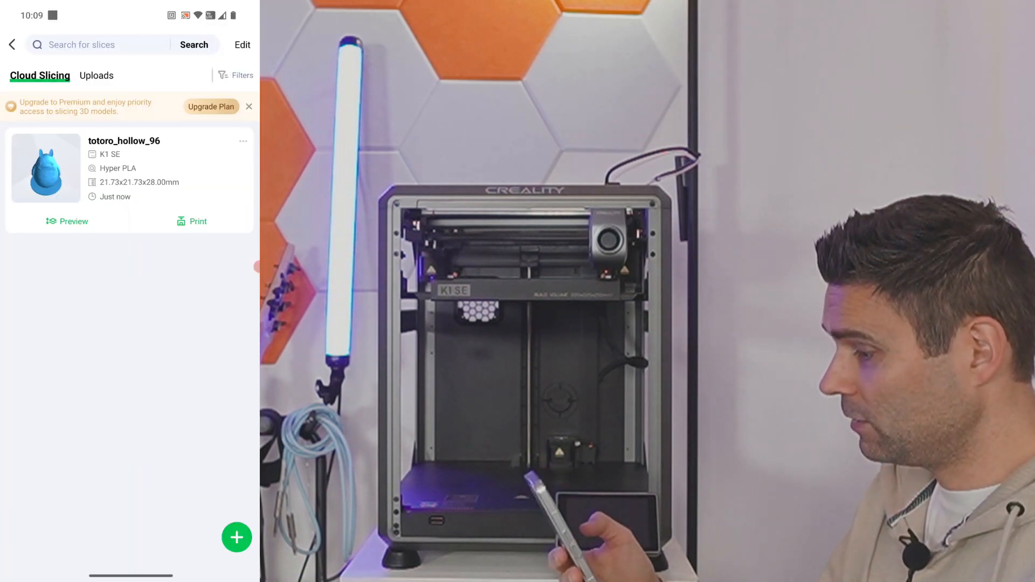
Print totoro_hollow_96 on K1 SE-65C6, confirming an empty plate and the calibration reminder
left_click(191, 221)
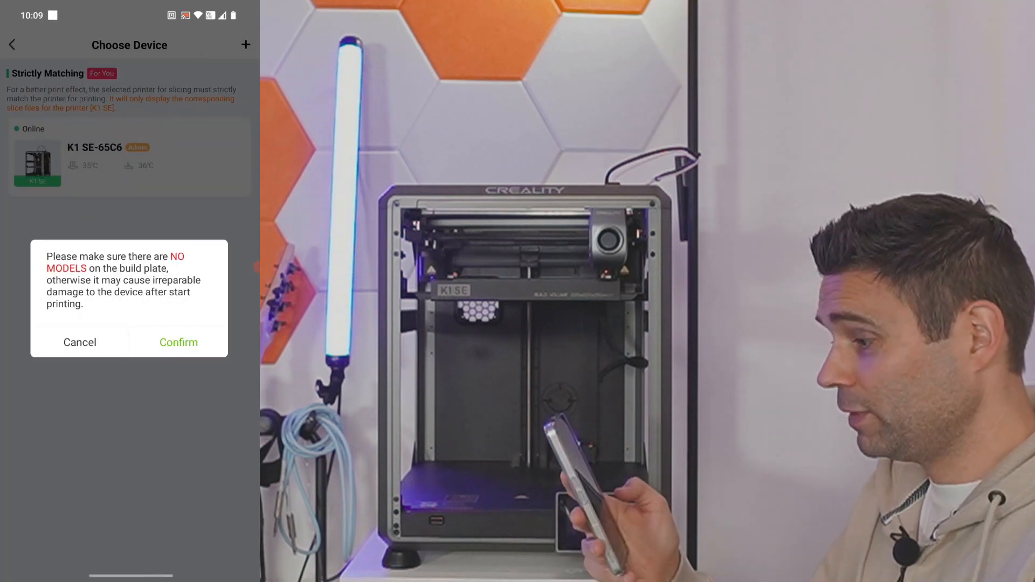
left_click(179, 342)
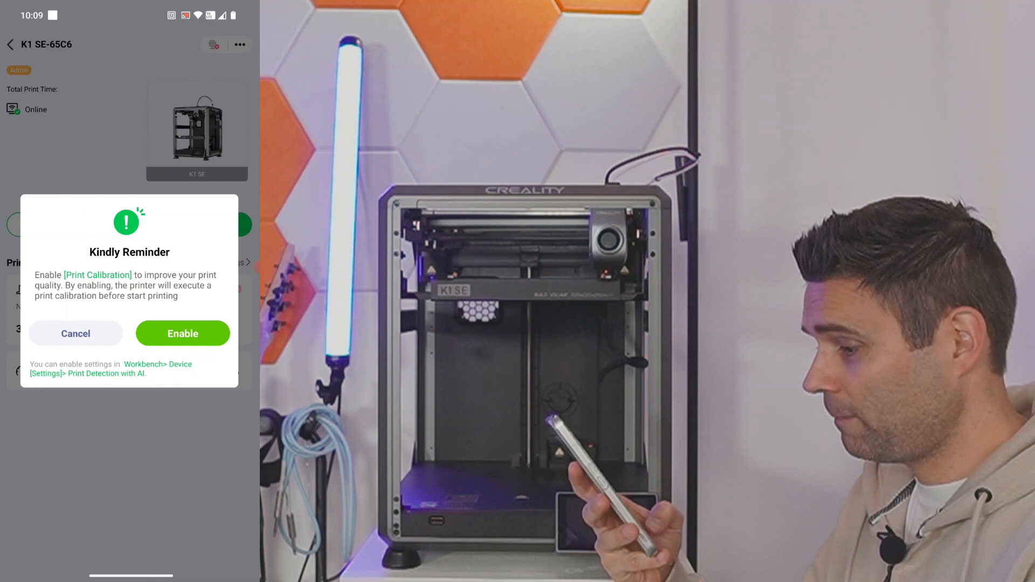
left_click(183, 333)
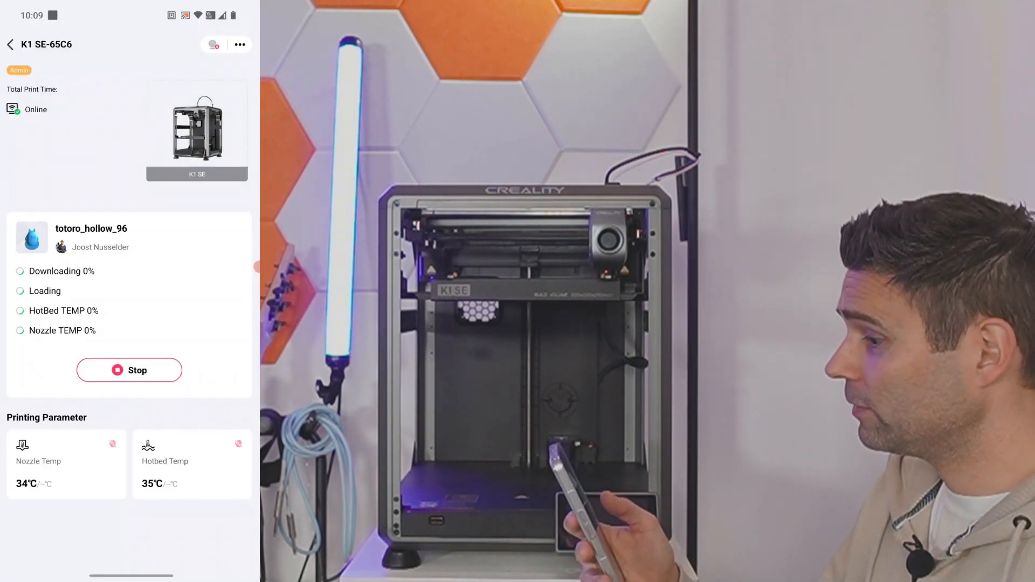